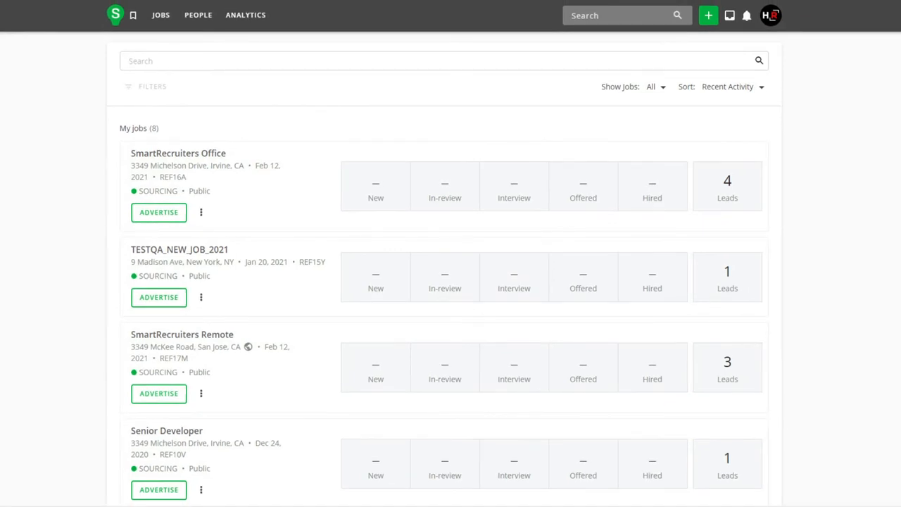
mouse_move(166, 25)
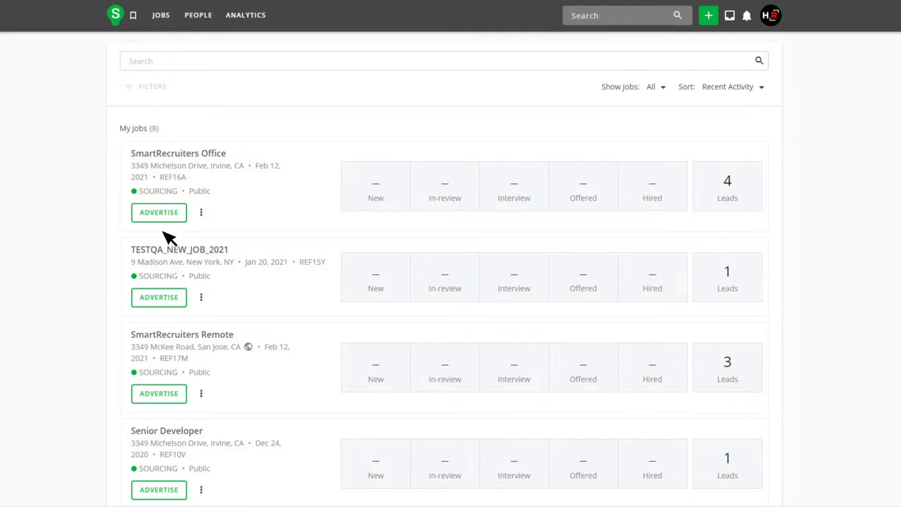
Open the SmartRecruiters Office job and John Smith's candidate profile from its People list
click(178, 152)
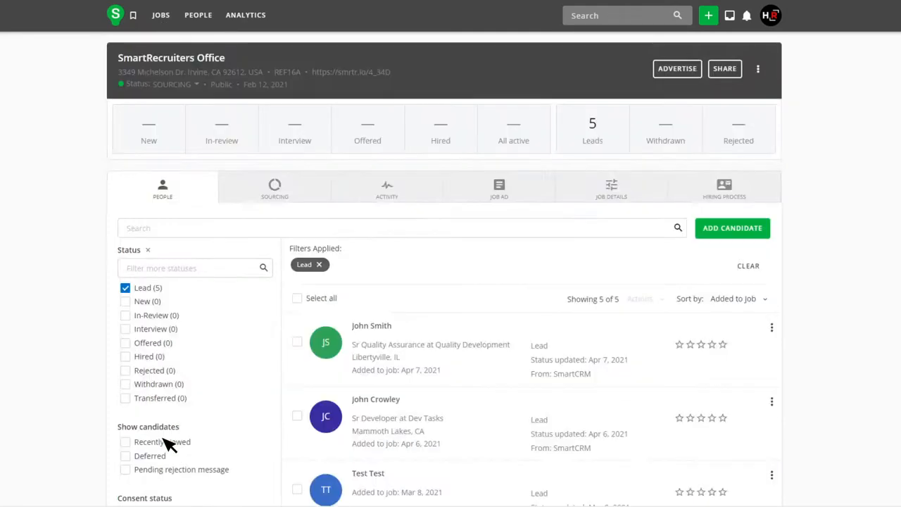
mouse_move(405, 339)
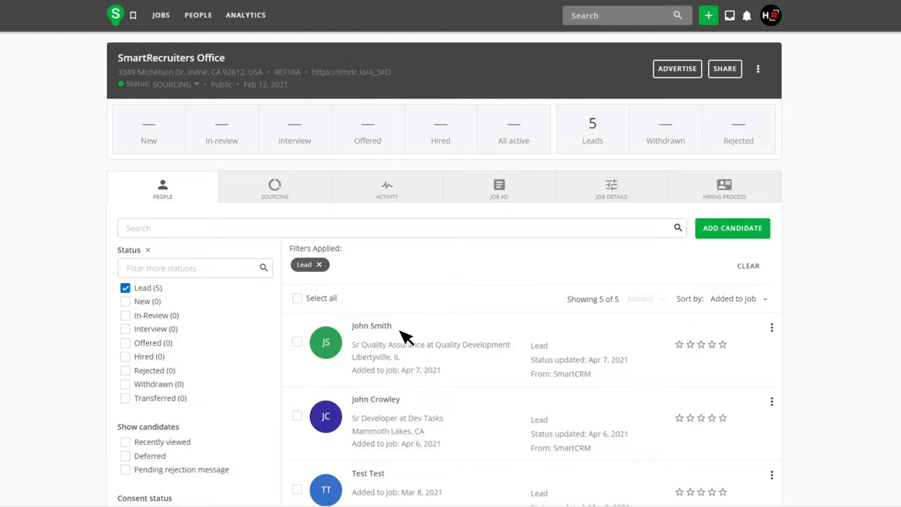
click(372, 326)
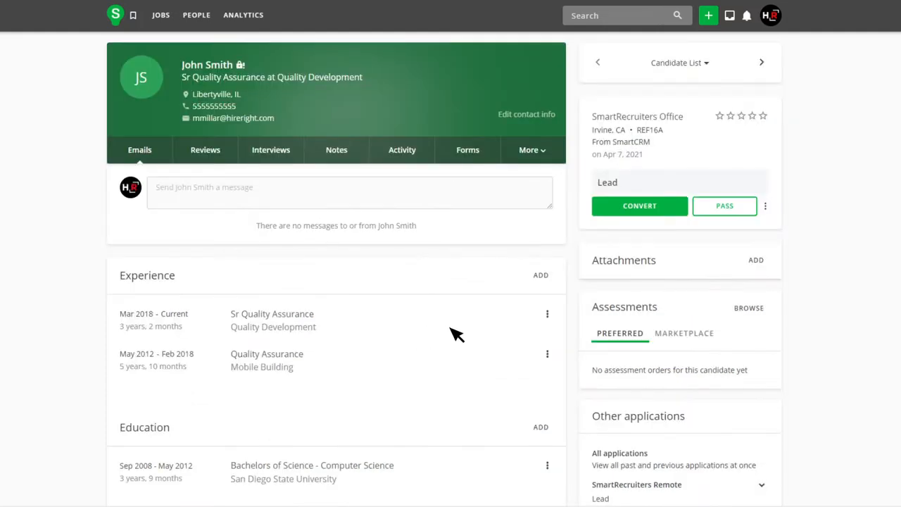
mouse_move(631, 324)
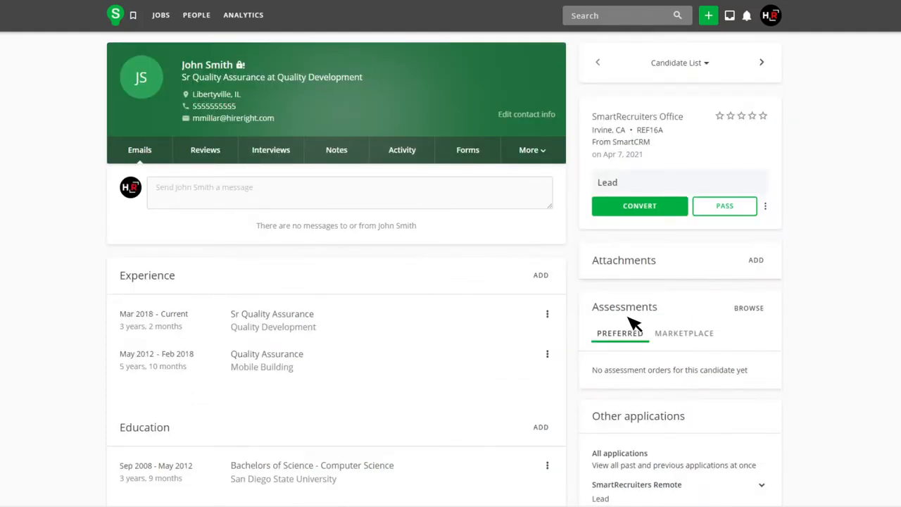
mouse_move(754, 317)
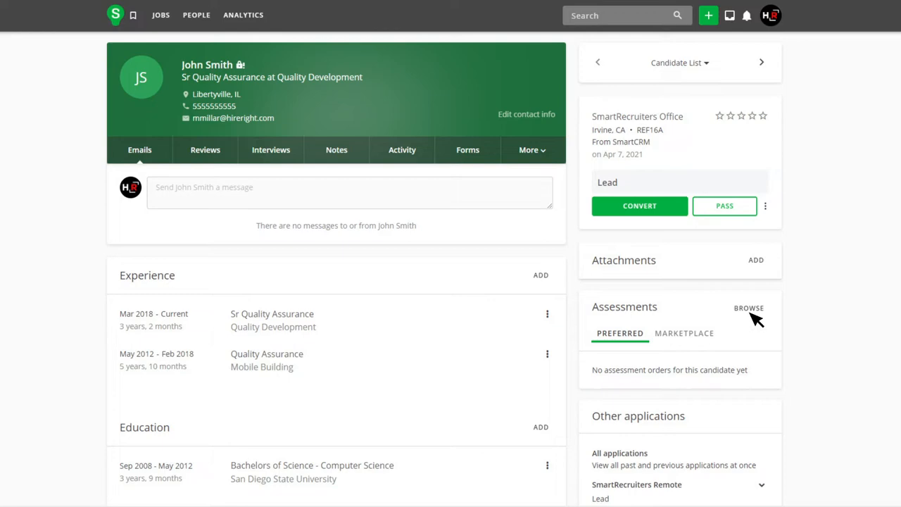
Send the HireRight Basic Package + Adjudication background check order to John Smith from Assessments
click(750, 307)
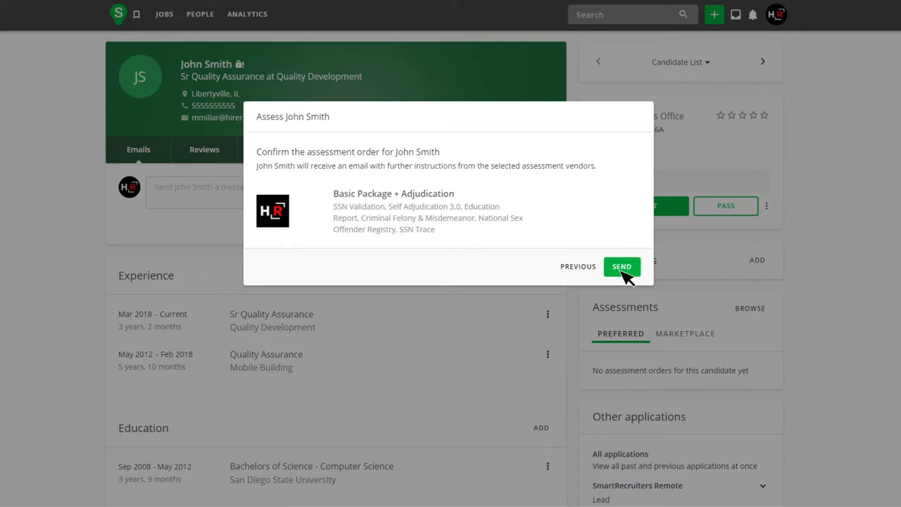
click(621, 266)
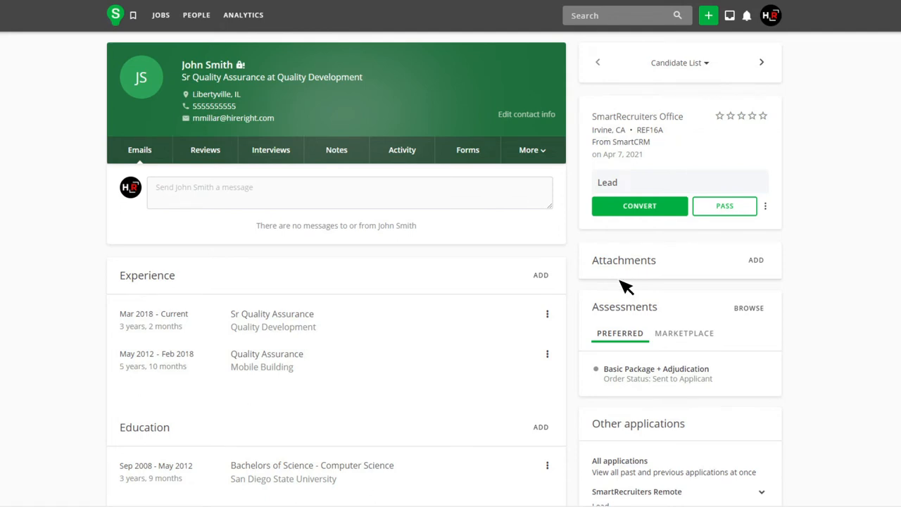
mouse_move(611, 400)
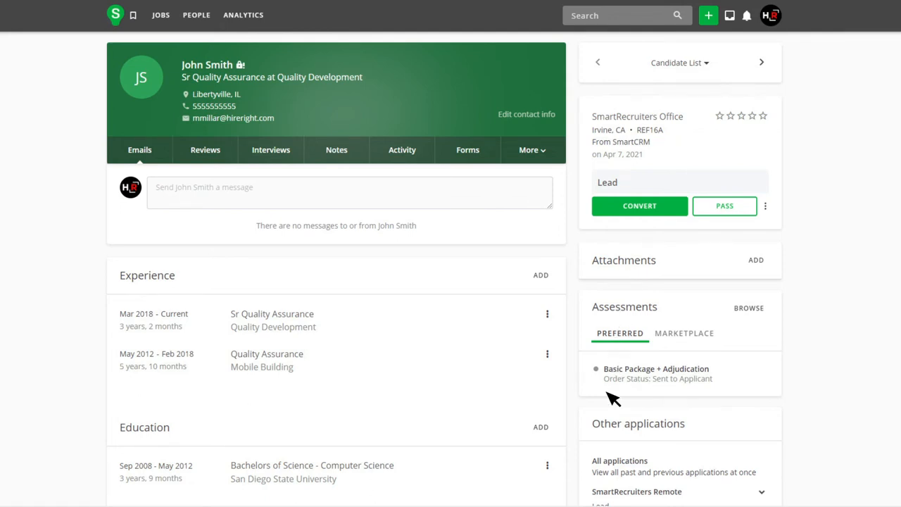
mouse_move(665, 398)
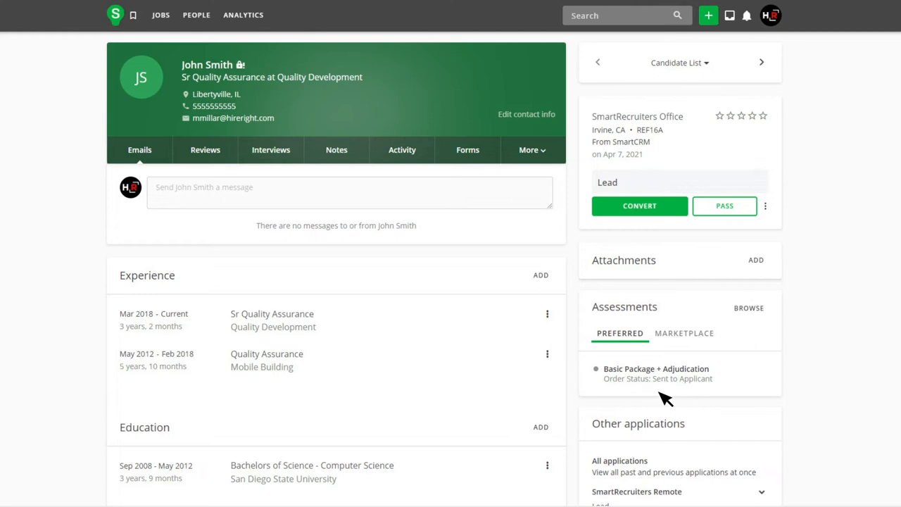
mouse_move(730, 400)
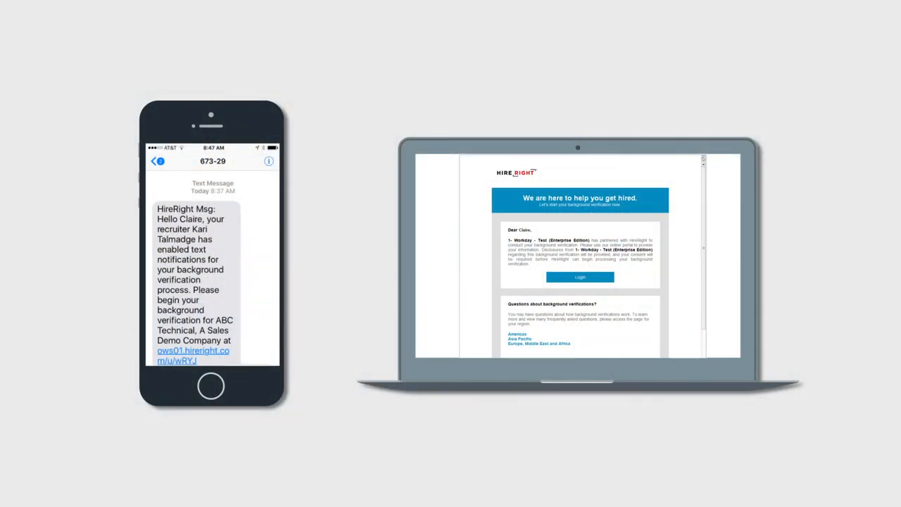
View HireRight's Applicant Center instructions on the phone: Form, Verification, Report & Review phases
click(193, 355)
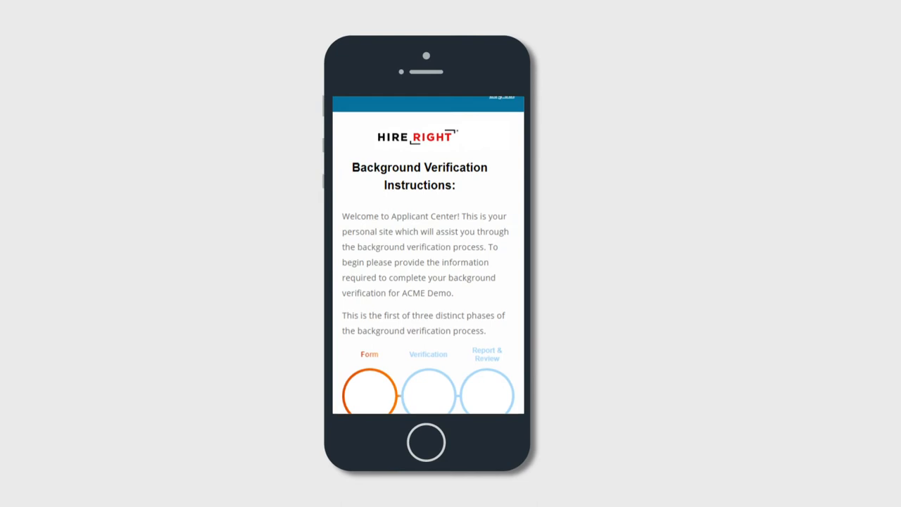
scroll(down, 3)
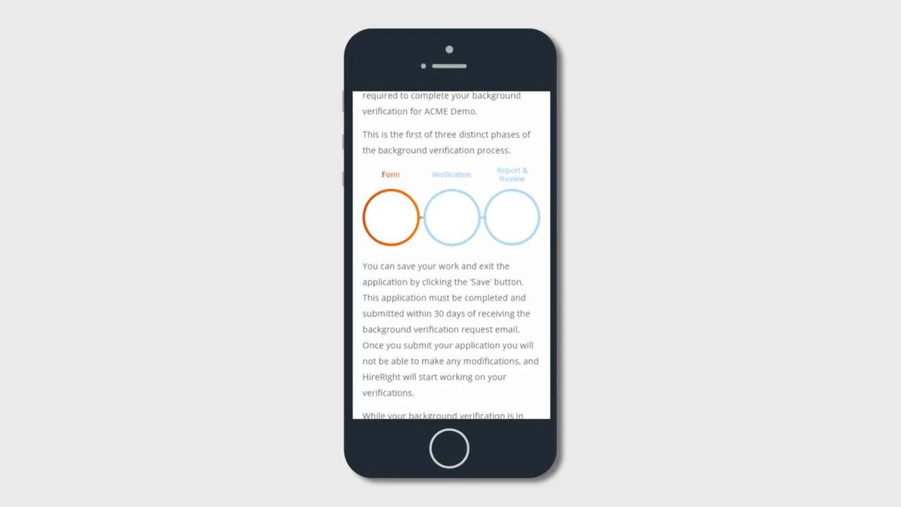